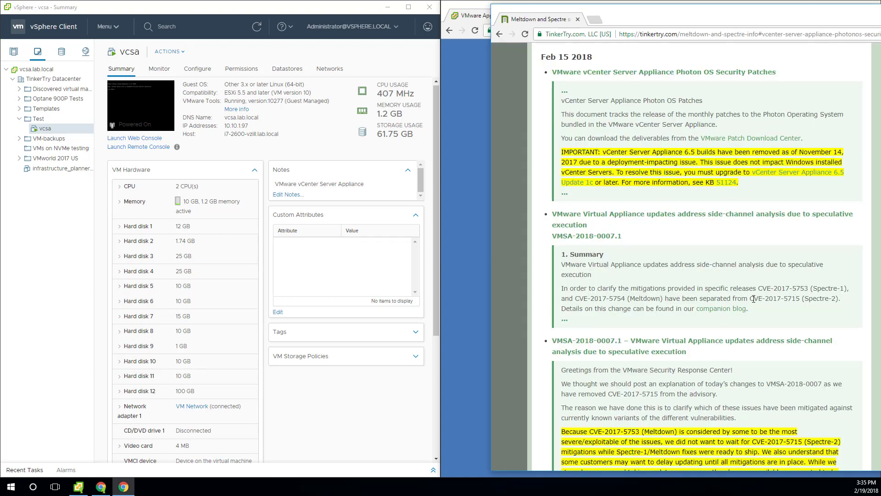
pyautogui.moveTo(606, 68)
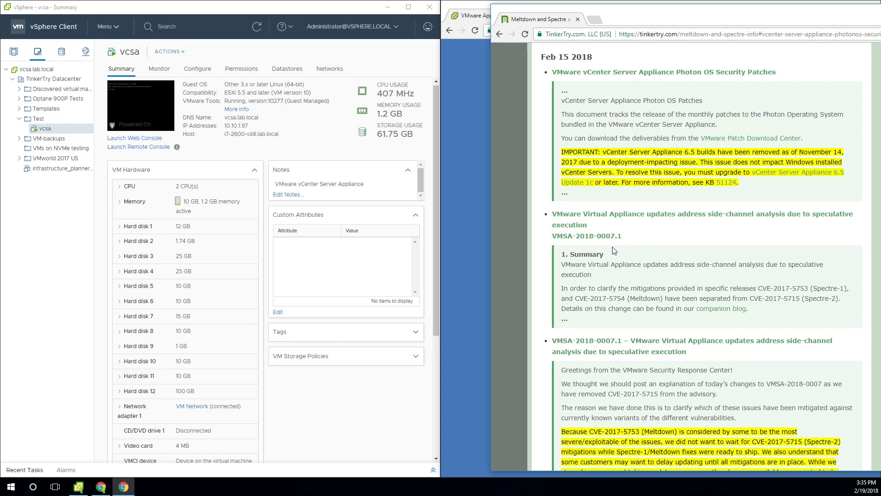
pyautogui.scroll(-3)
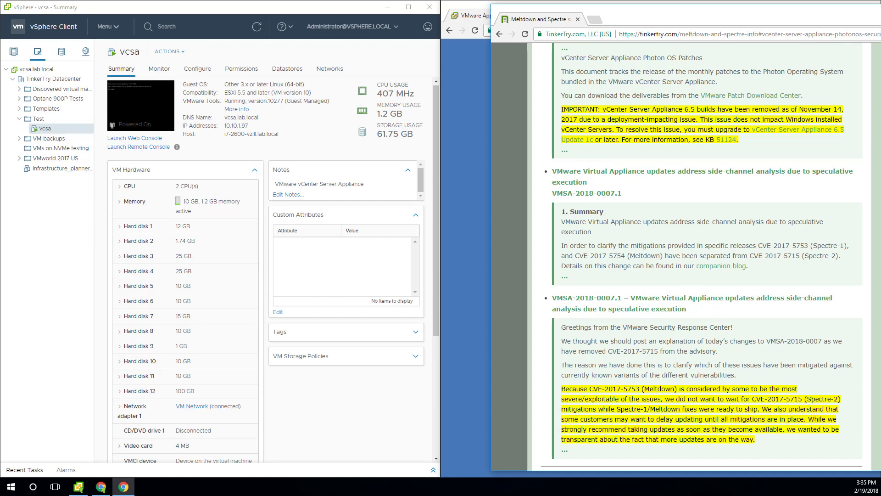
pyautogui.moveTo(642, 194)
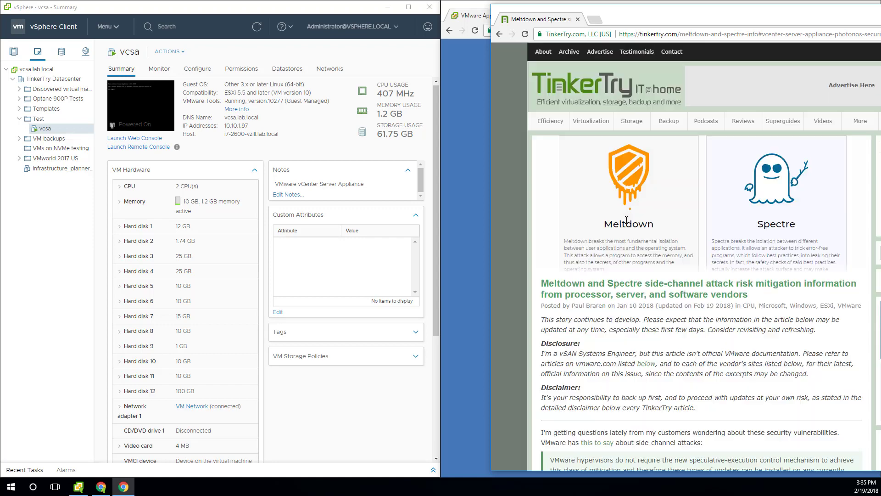
pyautogui.moveTo(617, 77)
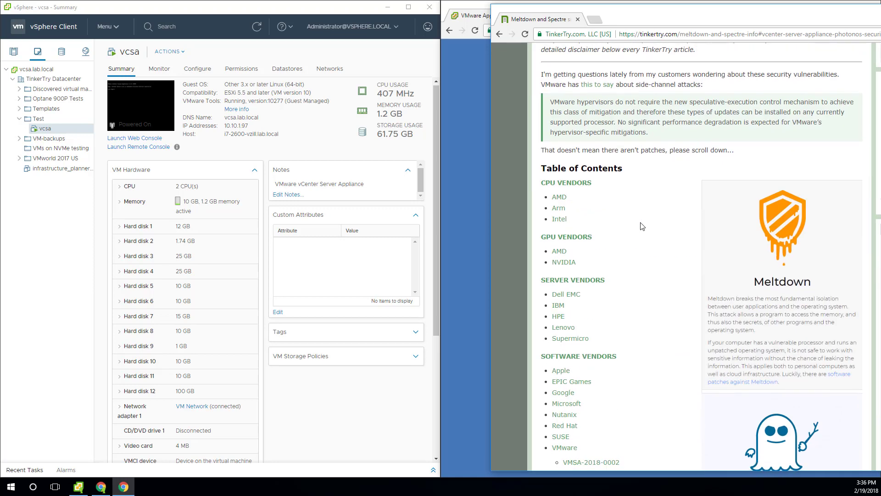
pyautogui.scroll(-3)
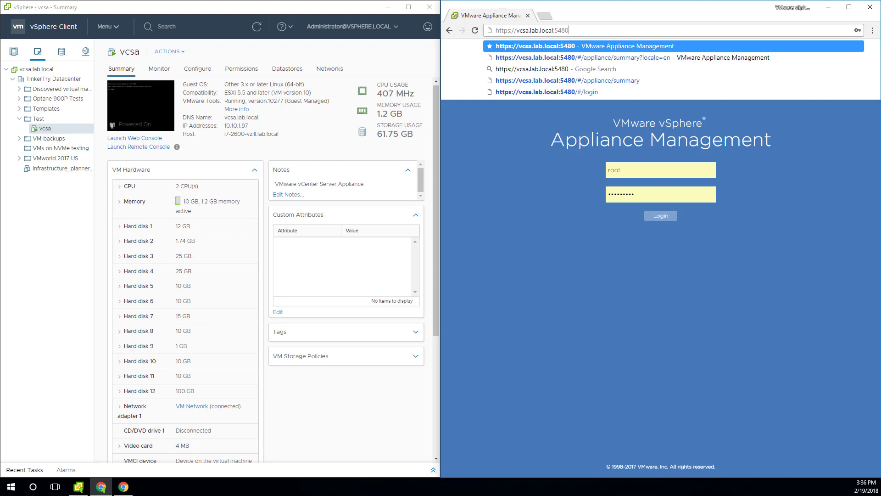
pyautogui.click(661, 215)
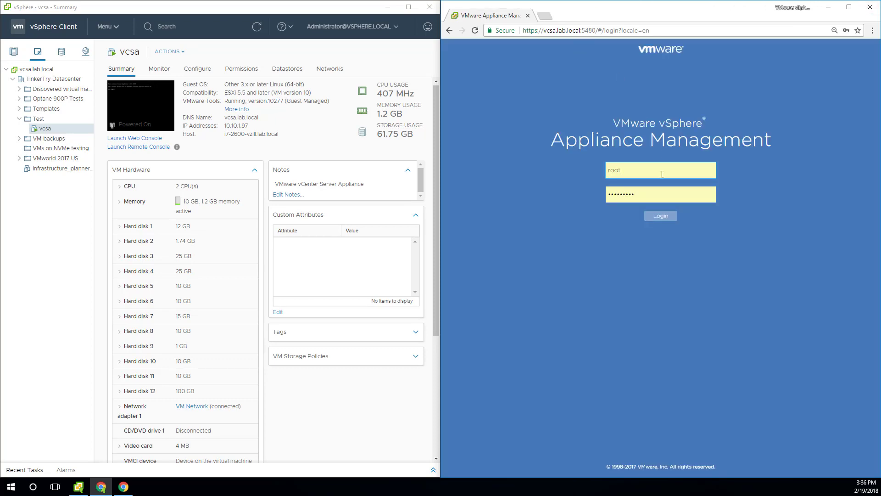
pyautogui.click(661, 215)
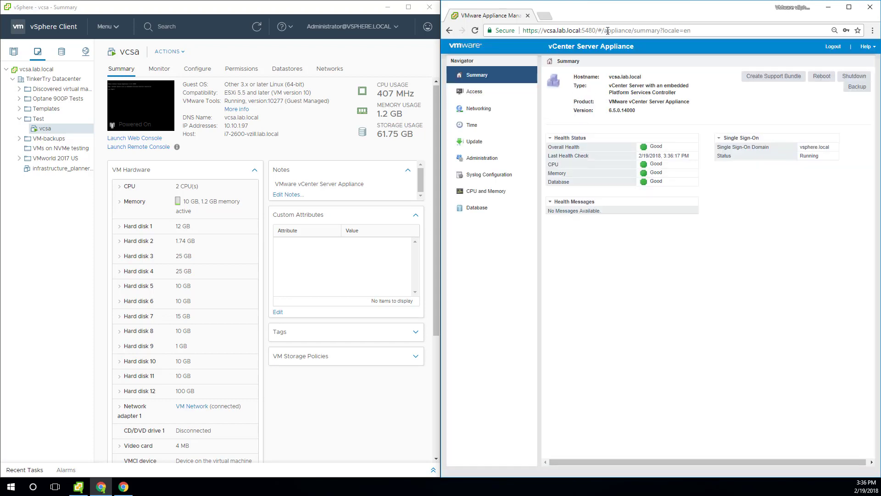
# Step: Request a snapshot of the vcsa VM via Snapshots > Take Snapshot
pyautogui.rightClick(46, 127)
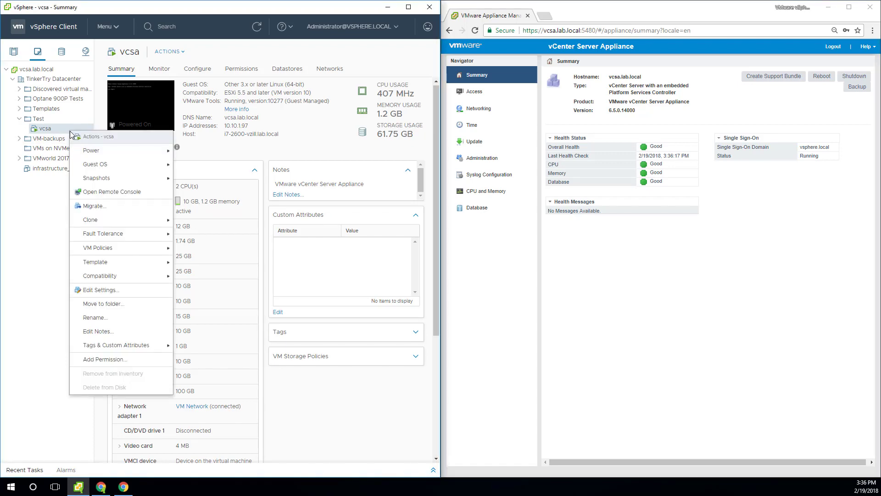
pyautogui.moveTo(96, 178)
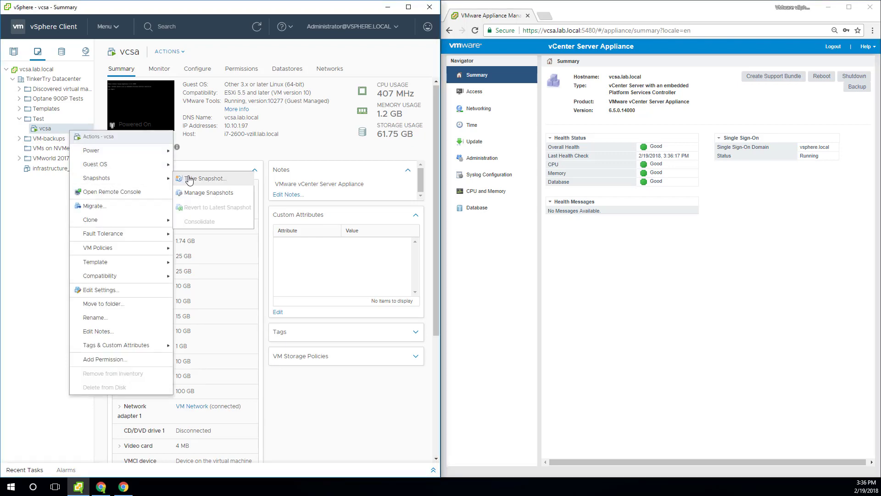
pyautogui.click(204, 179)
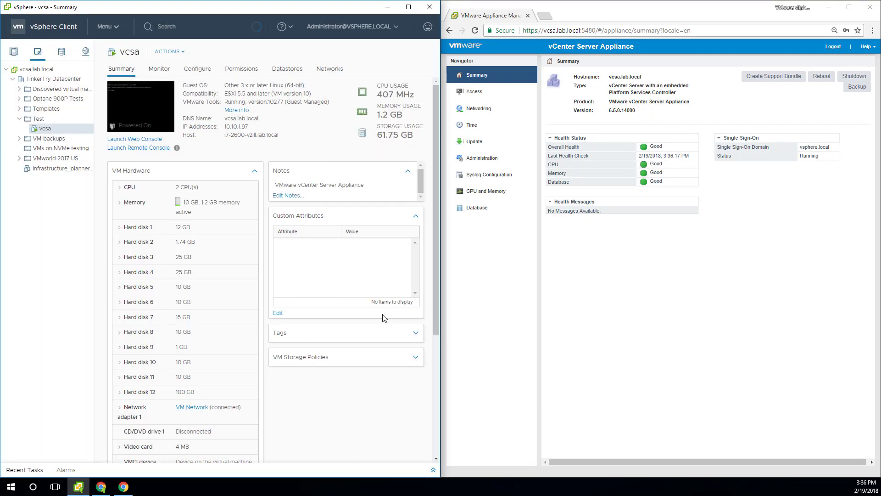
pyautogui.moveTo(857, 86)
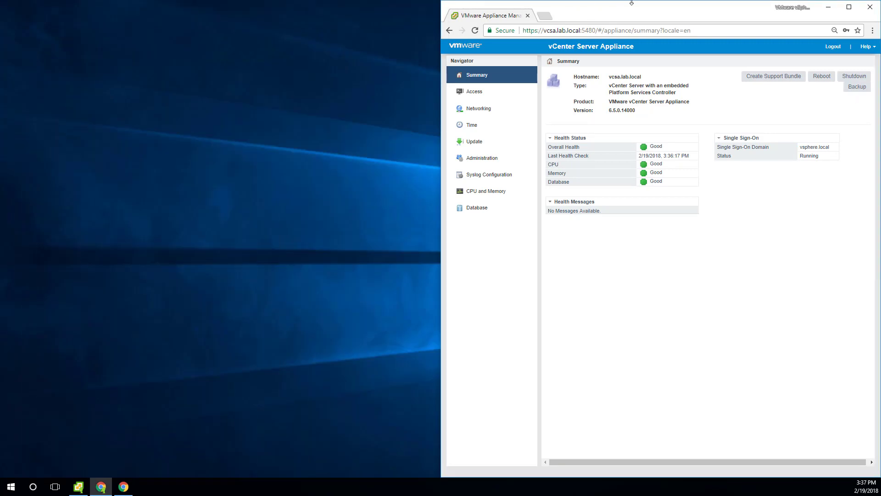
pyautogui.moveTo(874, 29)
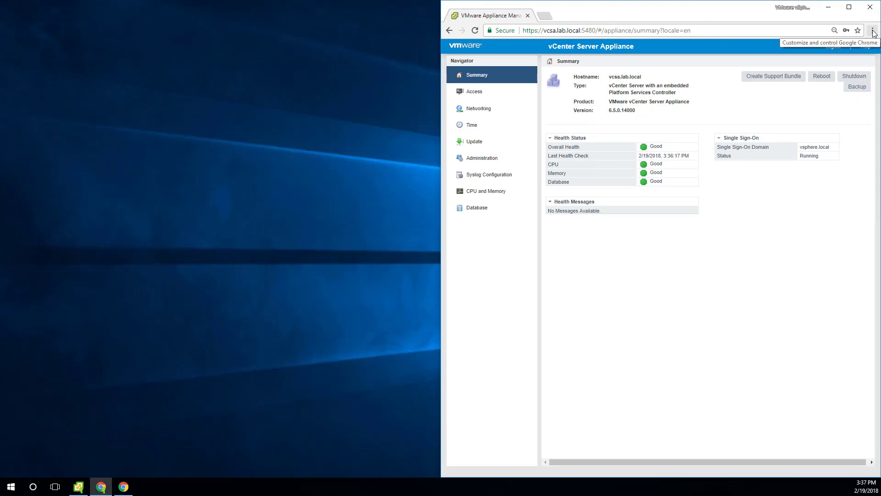
pyautogui.moveTo(830, 10)
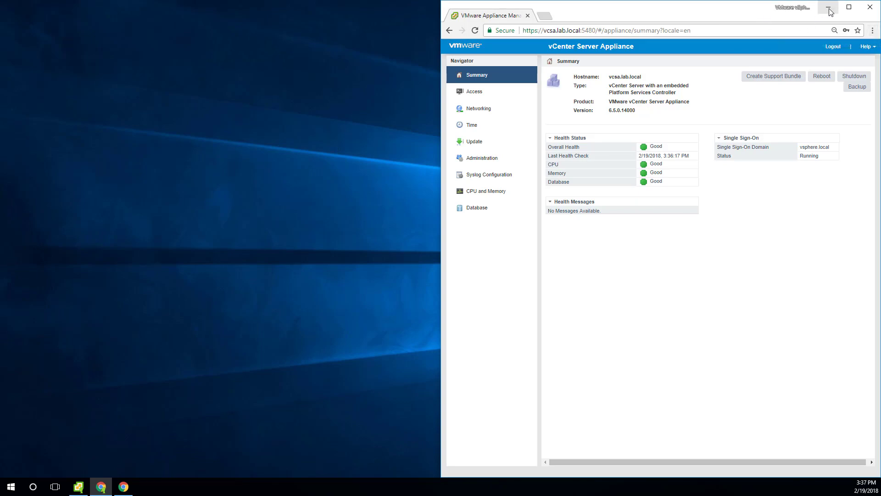
# Step: Maximize the window, switch to the Update page and zoom in via the Chrome menu
pyautogui.click(843, 8)
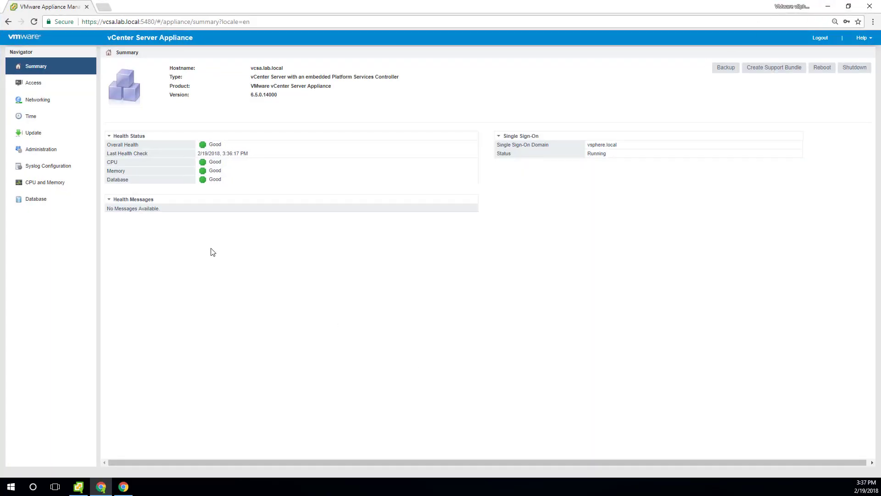
pyautogui.click(32, 132)
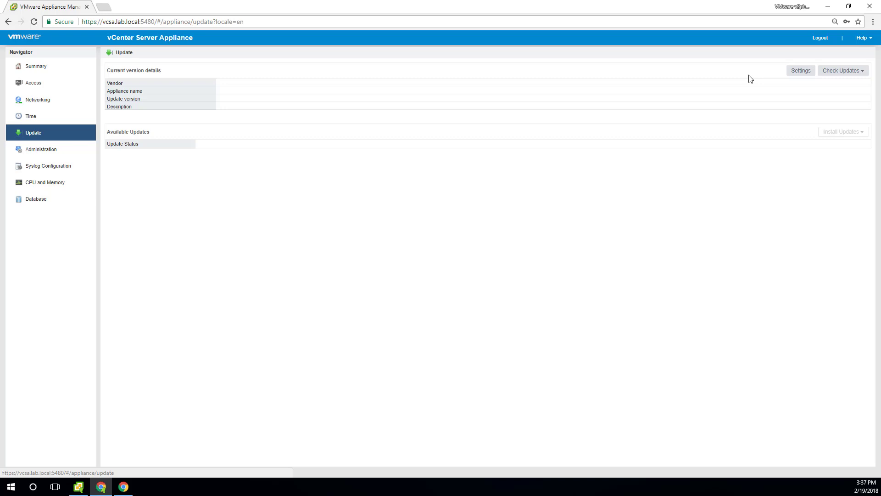
pyautogui.click(875, 21)
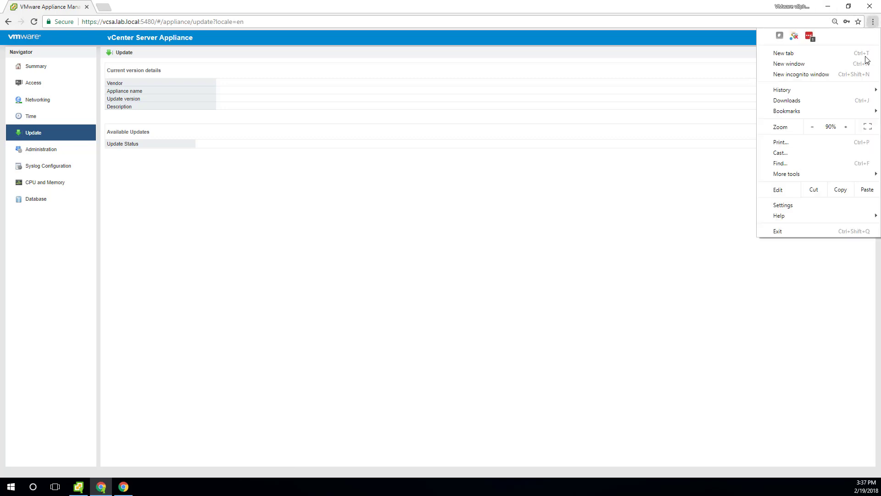
pyautogui.click(452, 268)
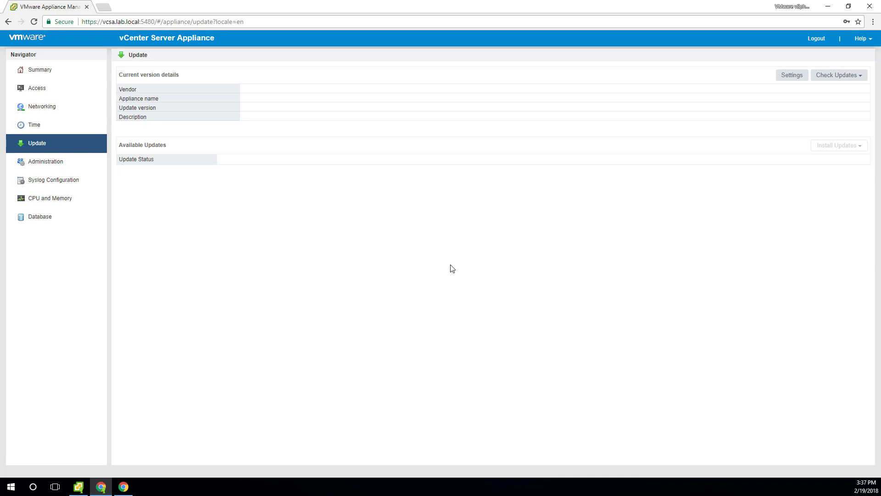
pyautogui.moveTo(860, 78)
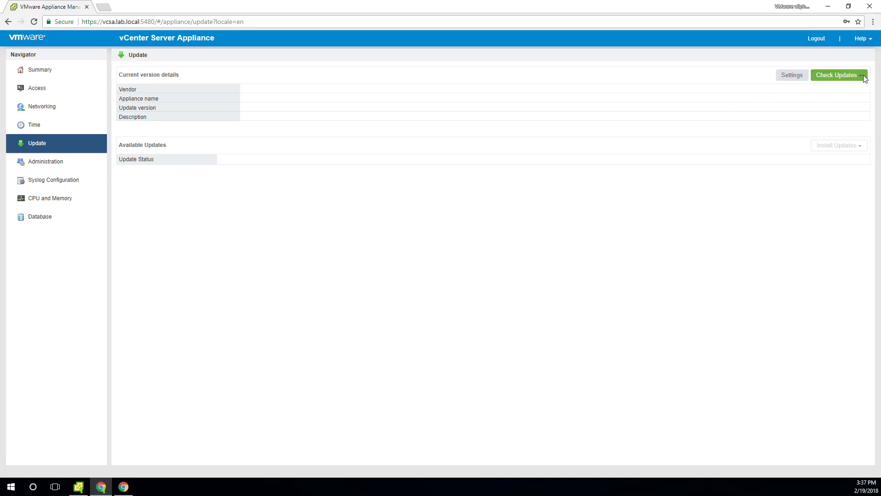
# Step: Run Check Updates > Check Repository, finding 6.5.0.14100 Build 7801515 available
pyautogui.click(839, 76)
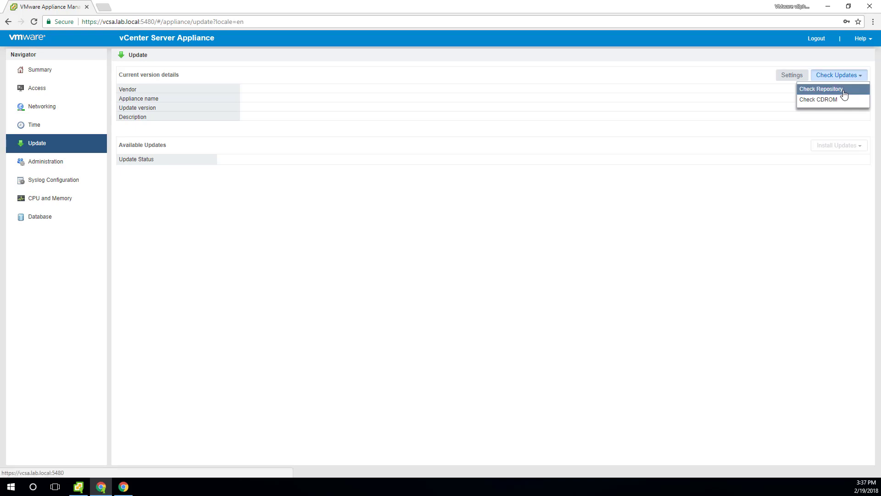
pyautogui.click(821, 89)
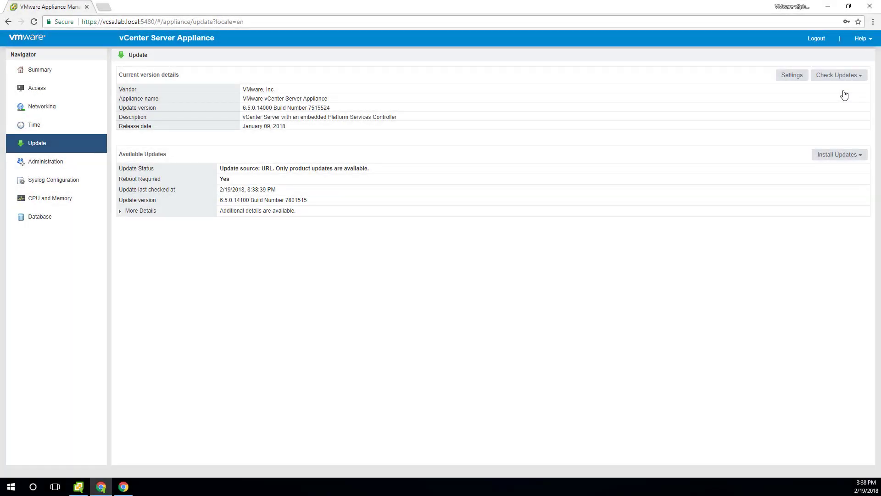
pyautogui.moveTo(863, 163)
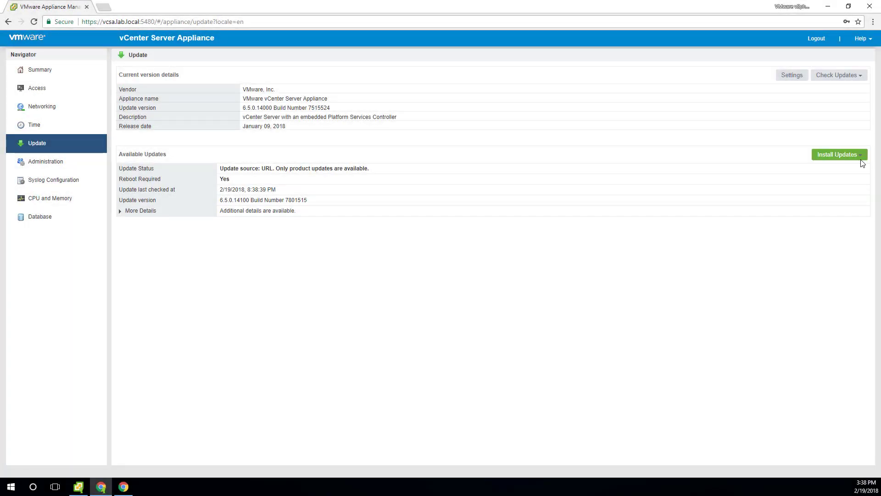
# Step: Start installing all updates, accepting the license agreement
pyautogui.click(839, 154)
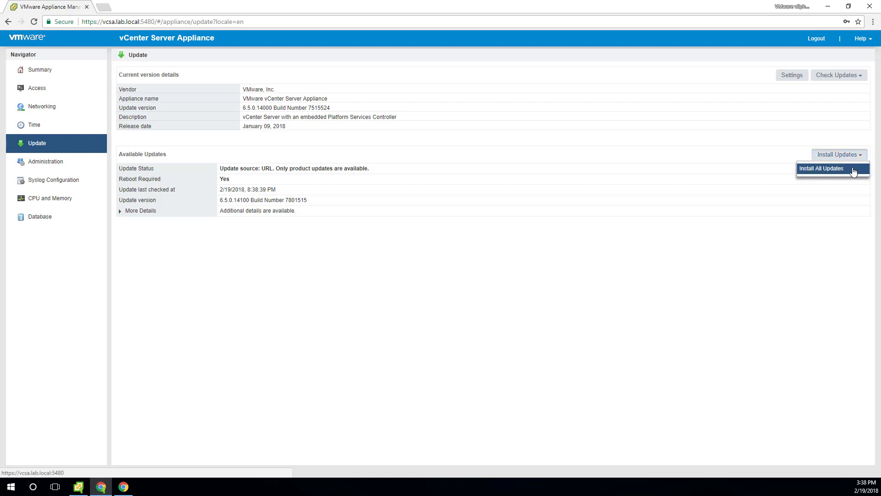
pyautogui.click(821, 168)
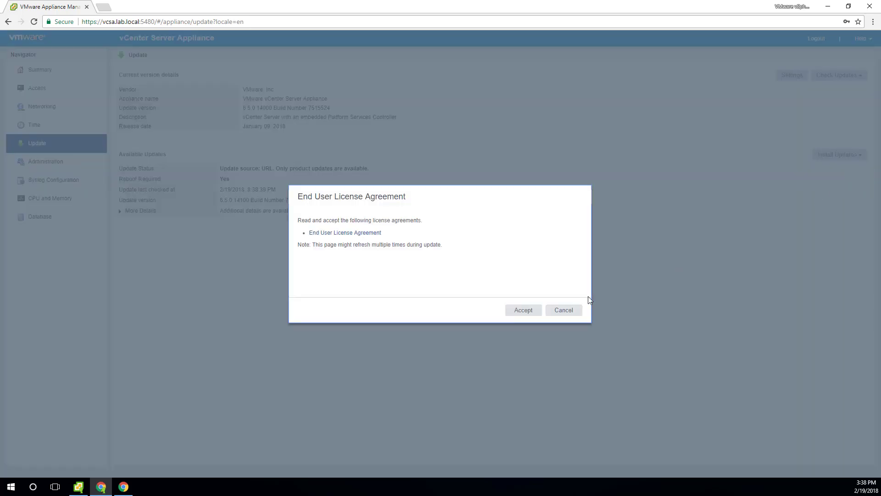
pyautogui.click(523, 310)
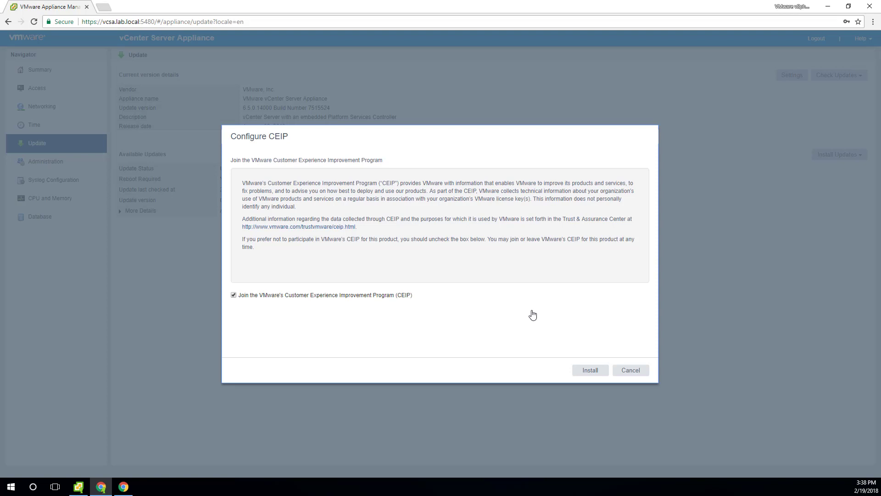
pyautogui.moveTo(602, 373)
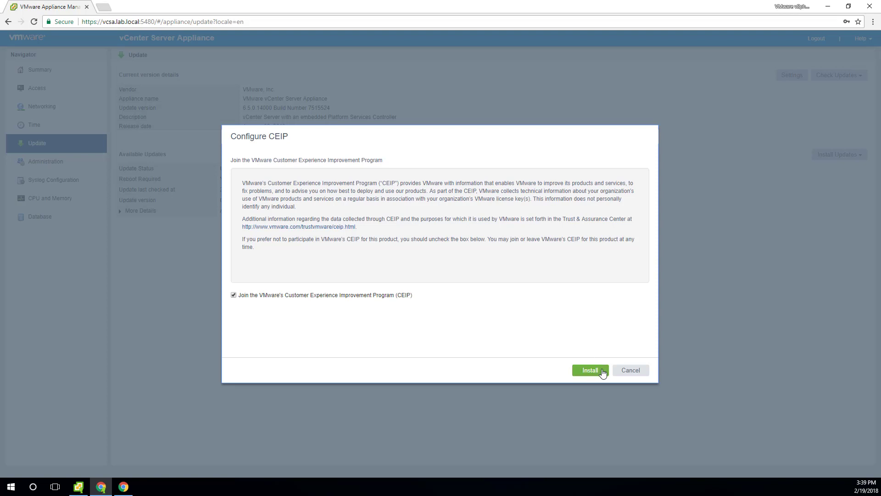
pyautogui.click(590, 370)
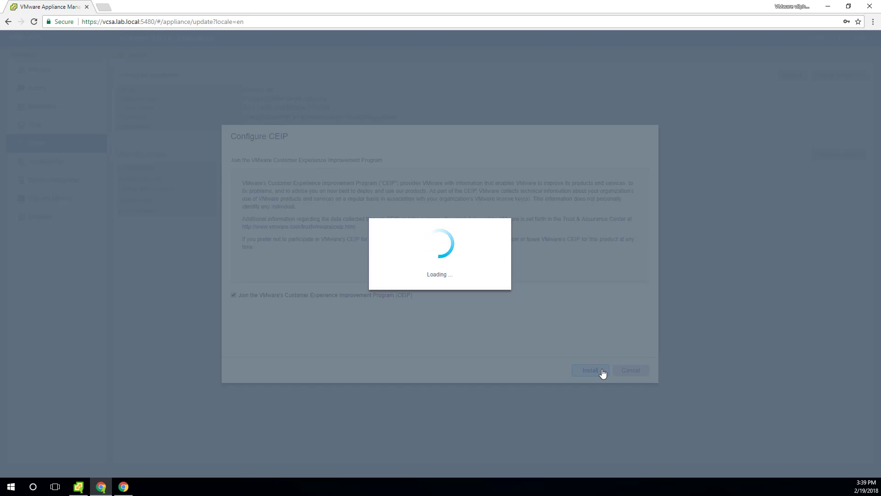
pyautogui.click(590, 370)
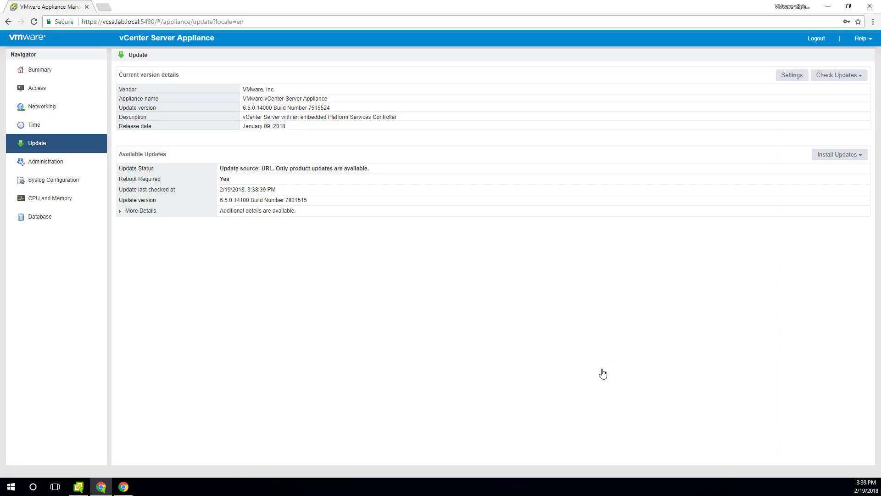
pyautogui.click(839, 154)
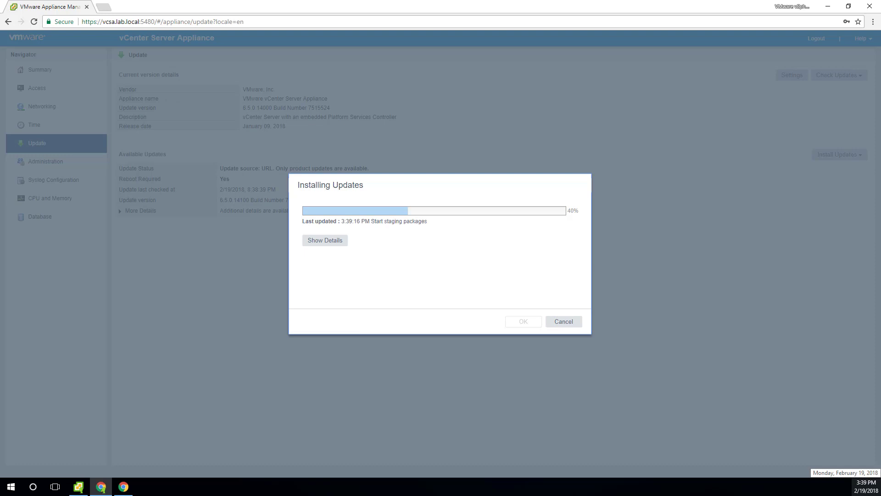
# Step: Watch the installation log via Show Details until 100%, then close the finished dialog
pyautogui.click(325, 240)
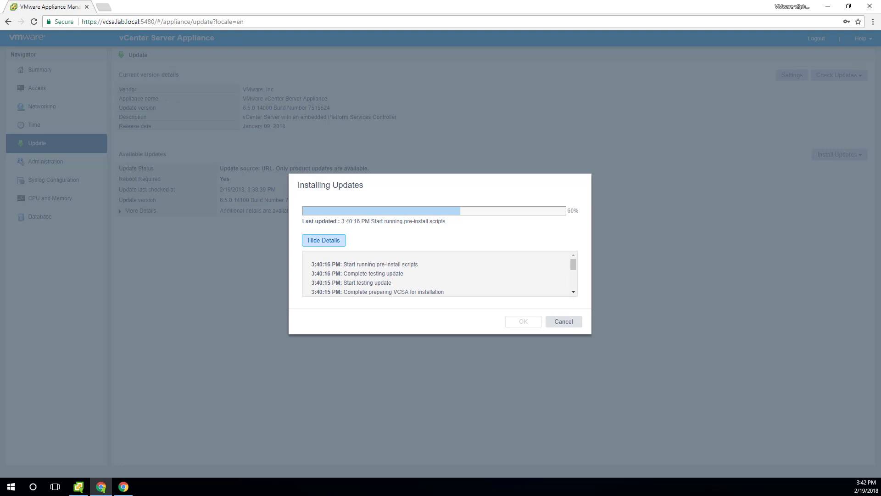
pyautogui.click(323, 241)
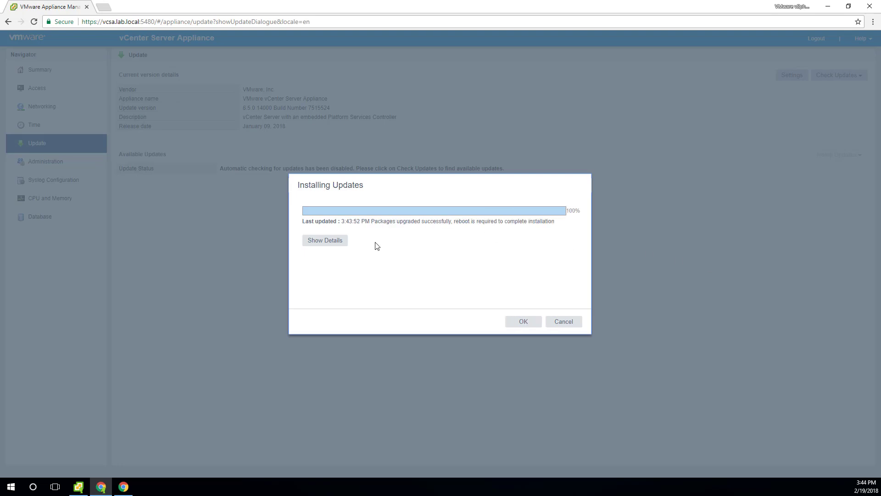
pyautogui.moveTo(343, 246)
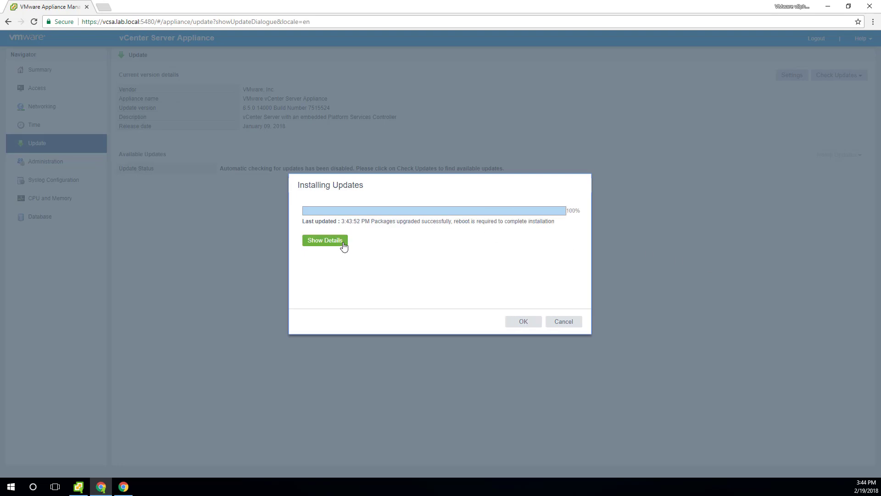
pyautogui.click(325, 241)
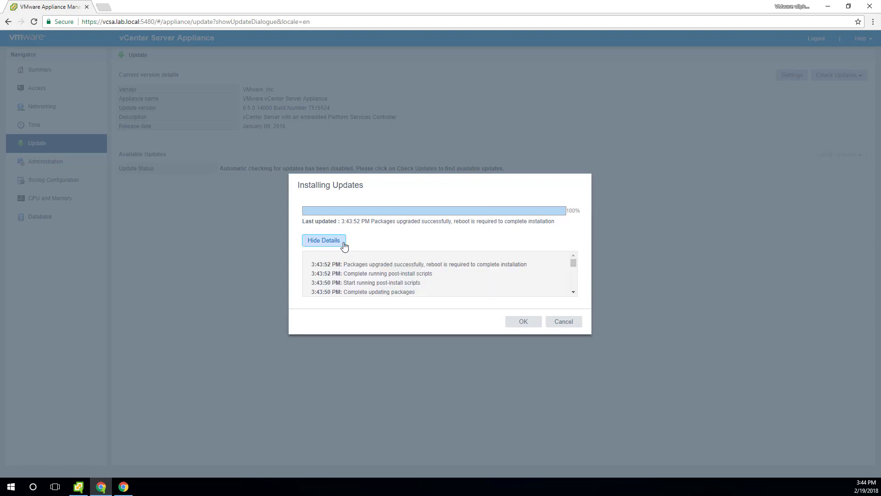
pyautogui.scroll(-3)
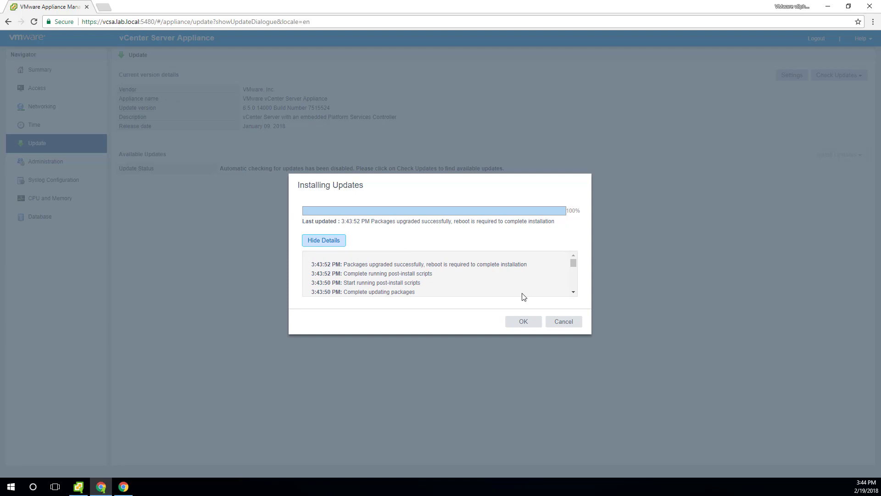
pyautogui.click(524, 322)
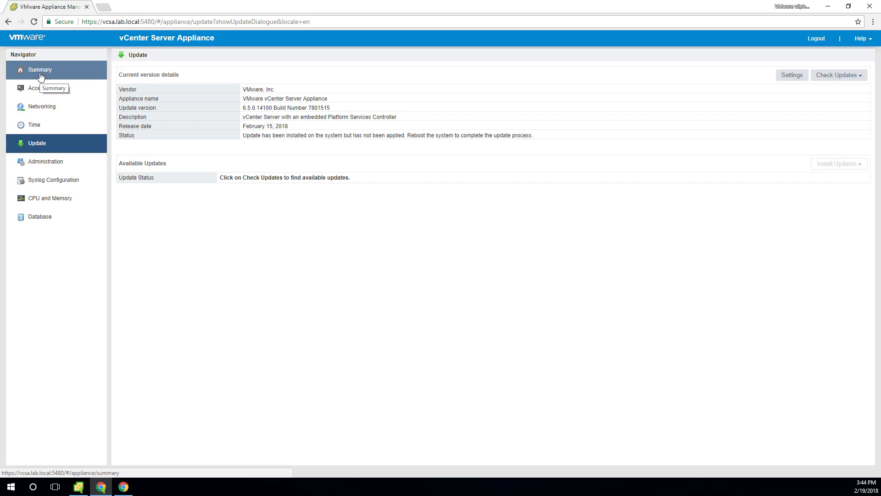
# Step: Reboot the appliance from the Summary page, confirming Yes
pyautogui.click(39, 70)
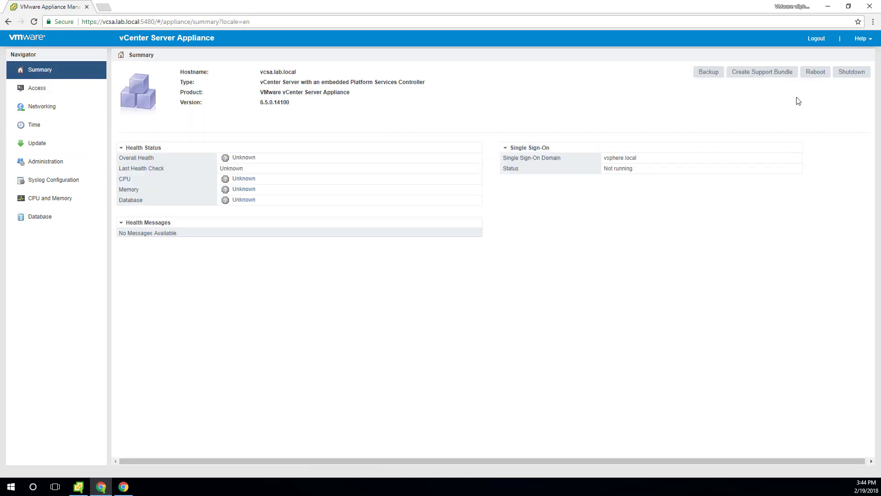
pyautogui.click(815, 71)
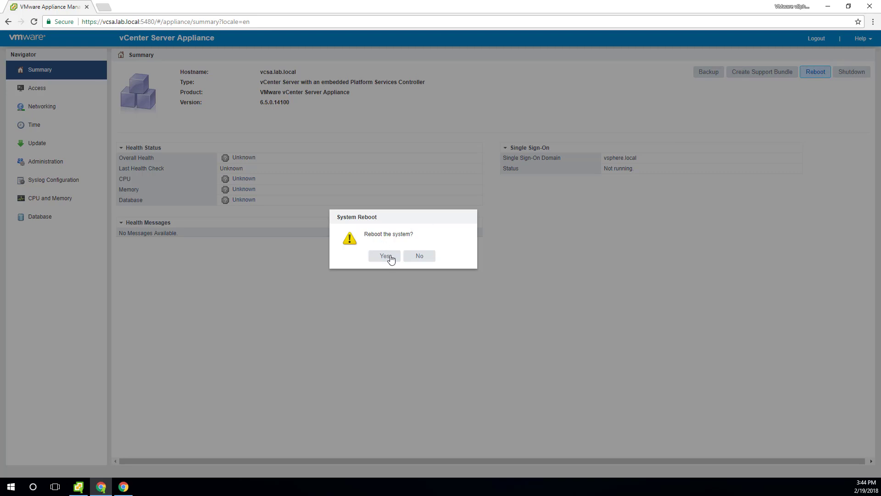
pyautogui.click(385, 255)
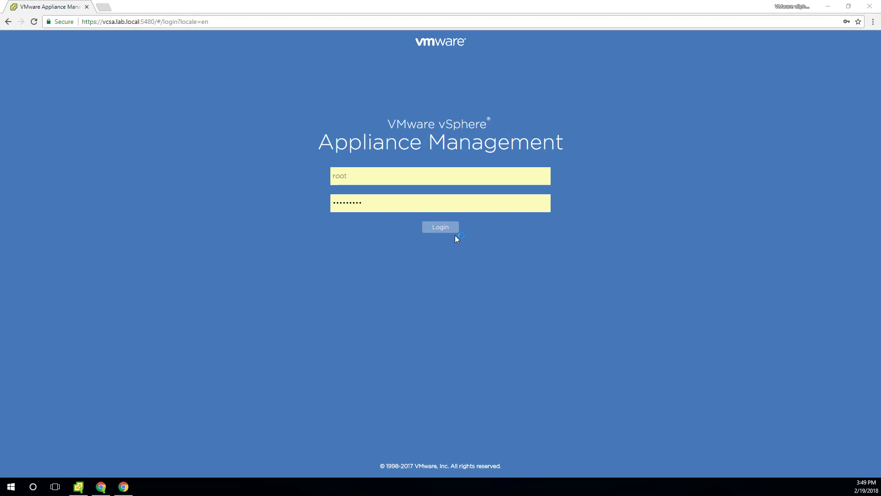
# Step: Sign back in, recheck the repository for updates (nothing to install), then minimize Chrome
pyautogui.click(441, 227)
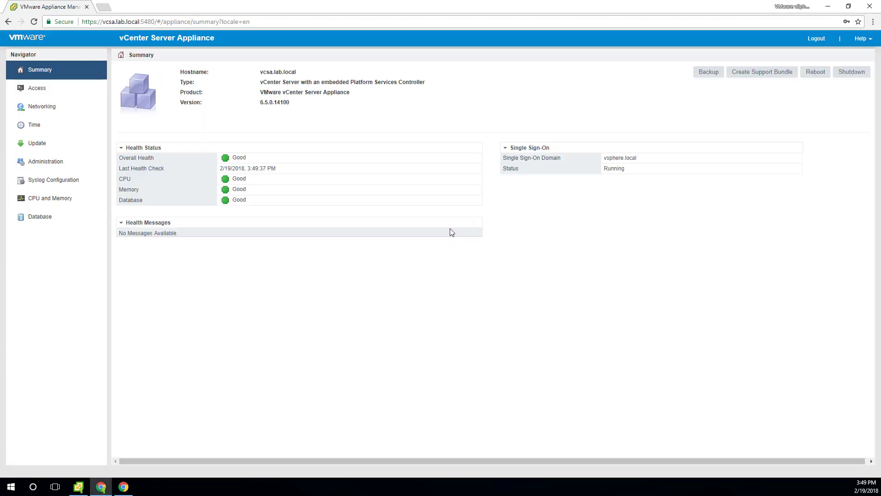
pyautogui.moveTo(35, 145)
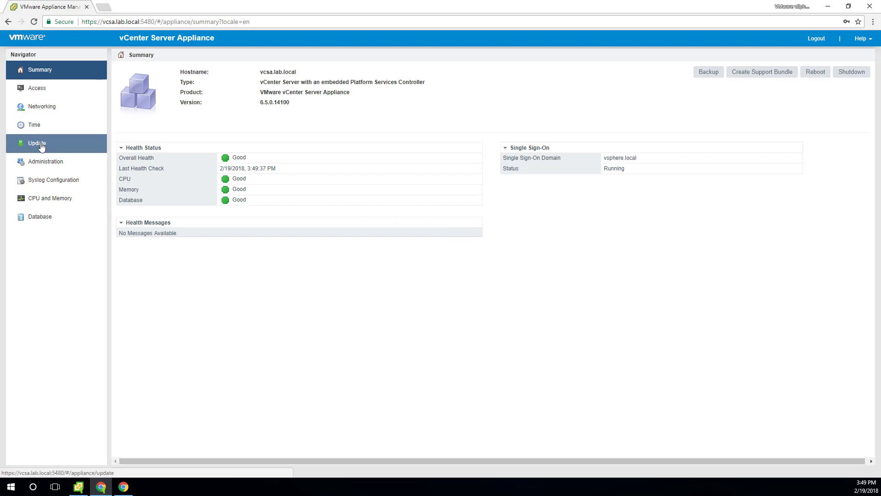
pyautogui.click(839, 75)
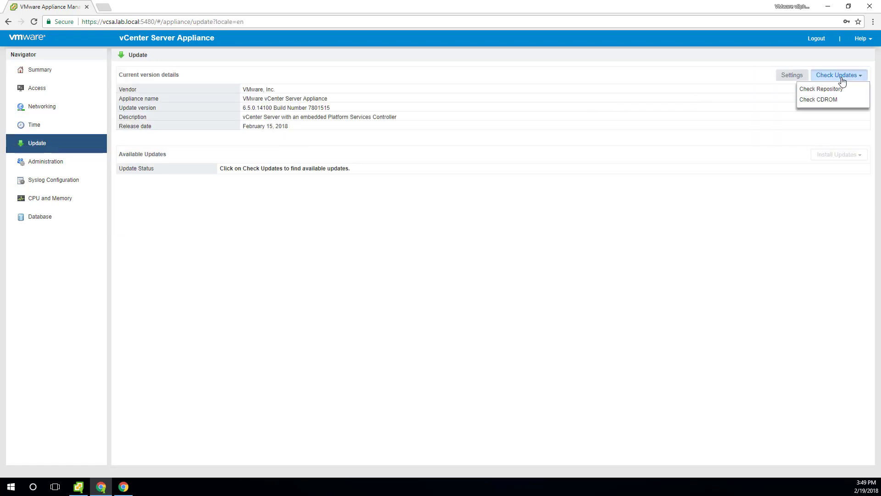
pyautogui.click(823, 89)
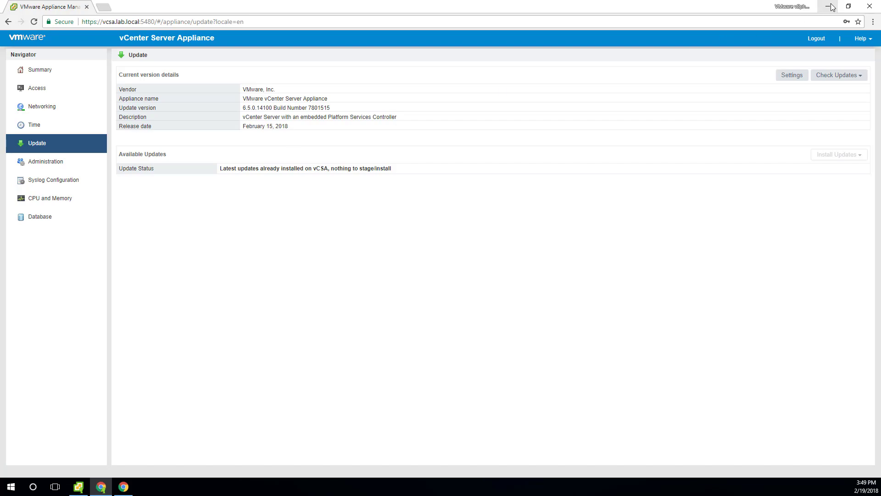
pyautogui.click(833, 6)
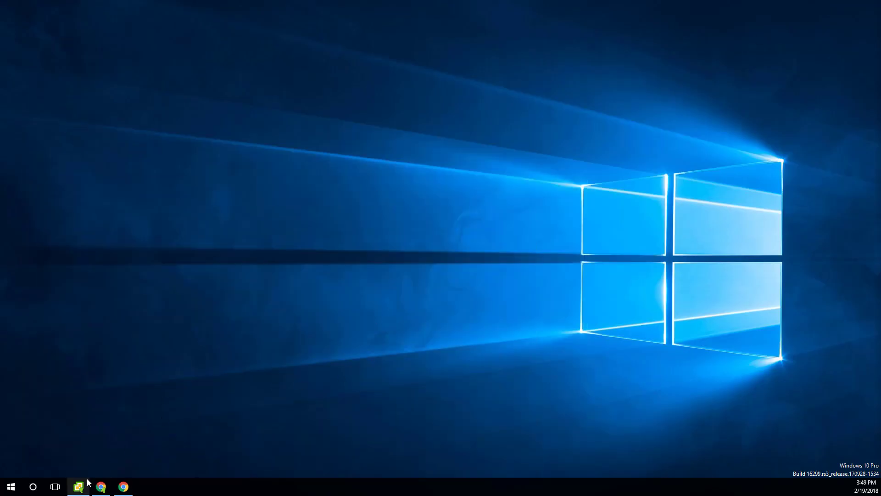
# Step: Restore vSphere Client, dismiss the Connection Timeout and log in again via Single Sign-On
pyautogui.click(79, 486)
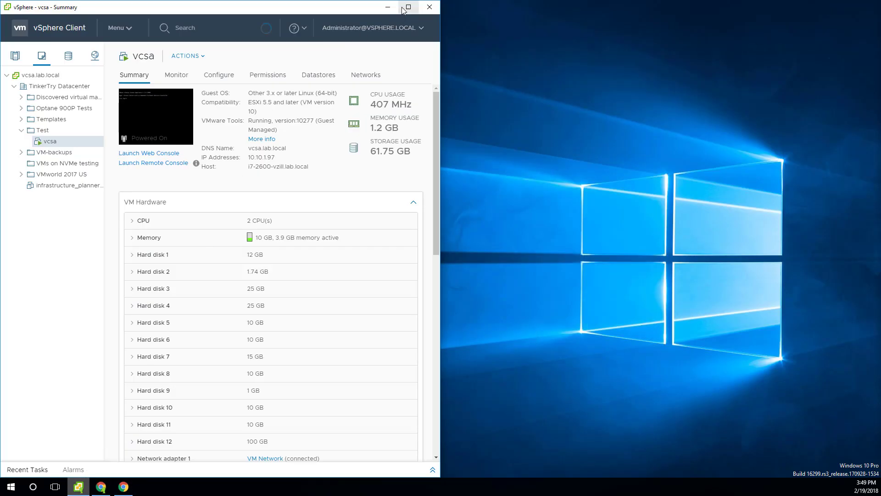
pyautogui.click(412, 8)
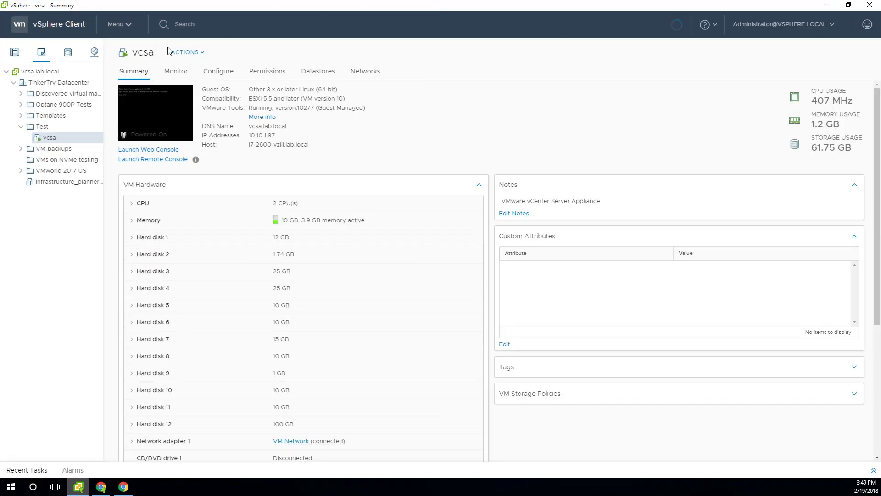
pyautogui.moveTo(69, 161)
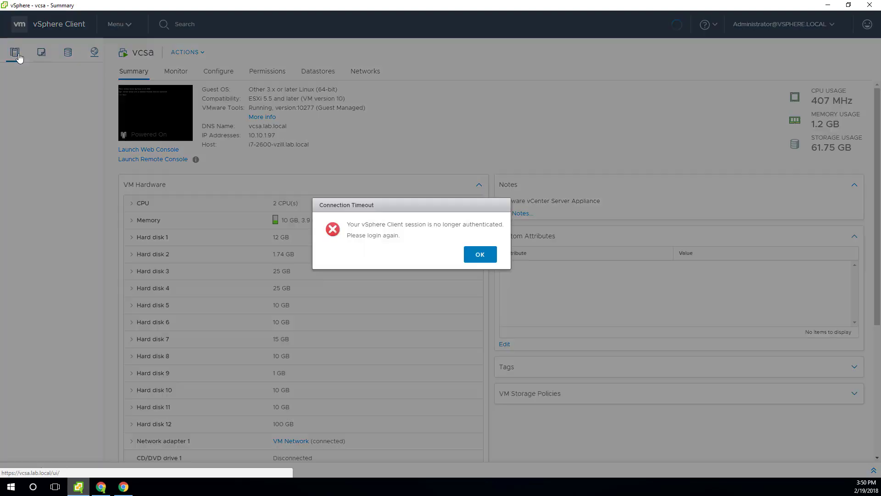
pyautogui.click(480, 254)
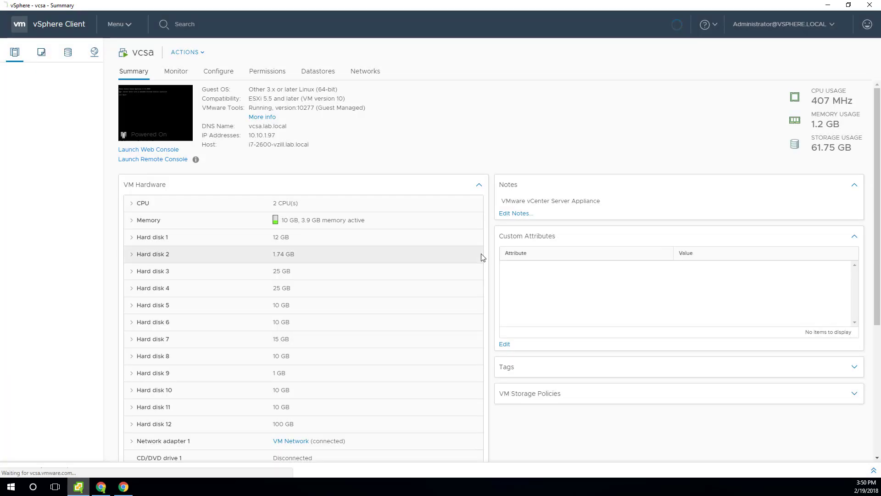
pyautogui.moveTo(300, 260)
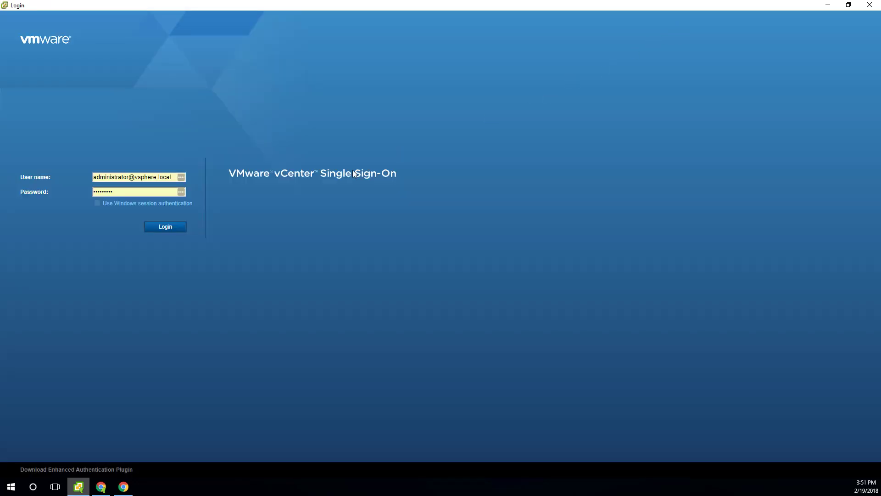
pyautogui.click(165, 227)
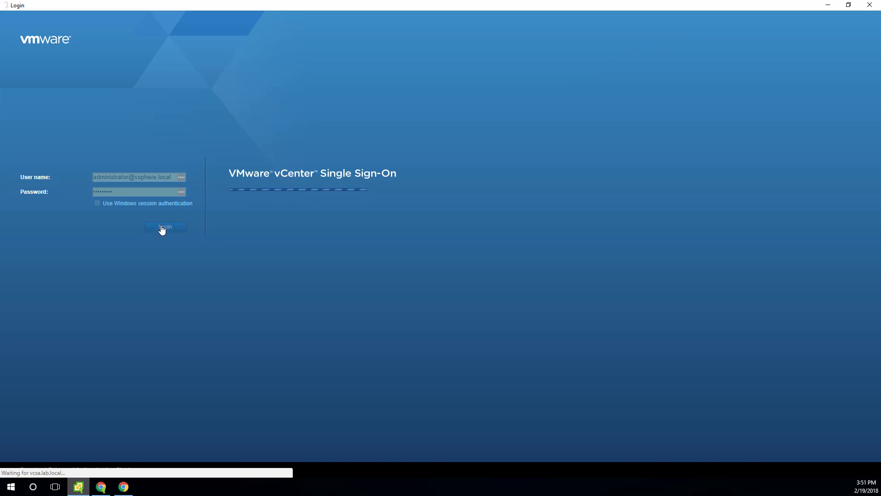
pyautogui.click(165, 227)
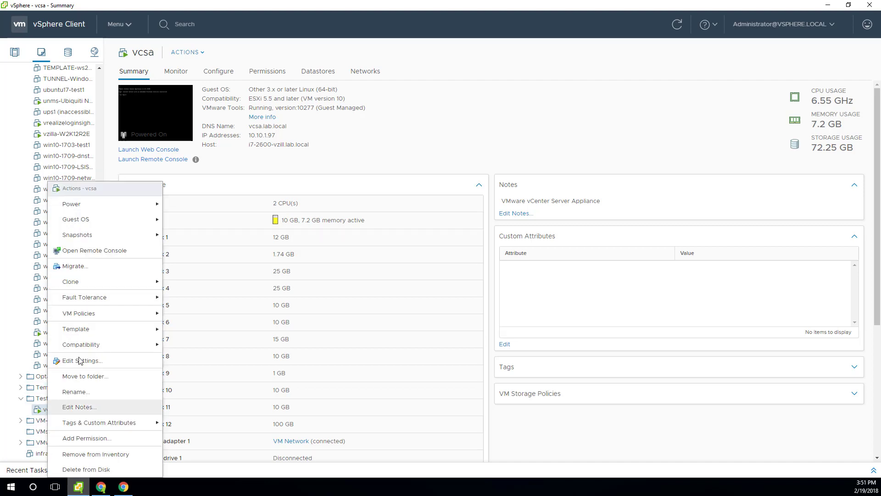
pyautogui.moveTo(77, 235)
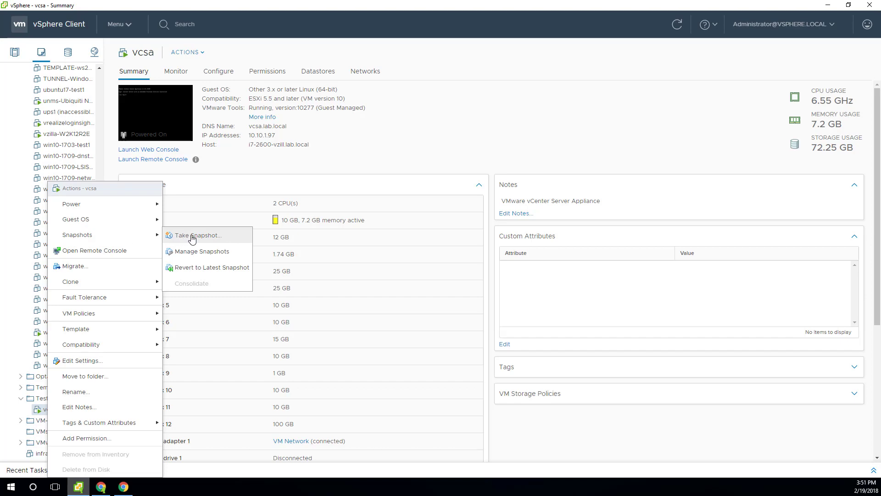
# Step: Delete the 'before 6.5U1f' snapshot of vcsa in Manage Snapshots and finish with Done
pyautogui.click(201, 251)
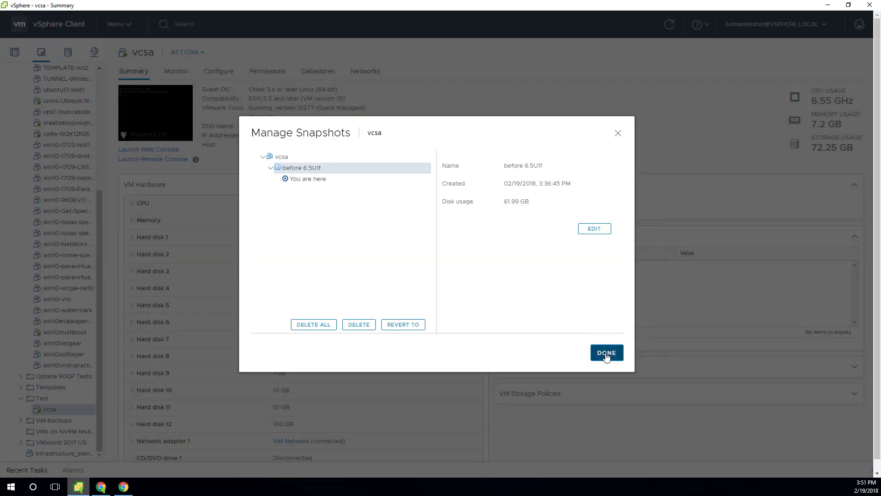
pyautogui.click(607, 353)
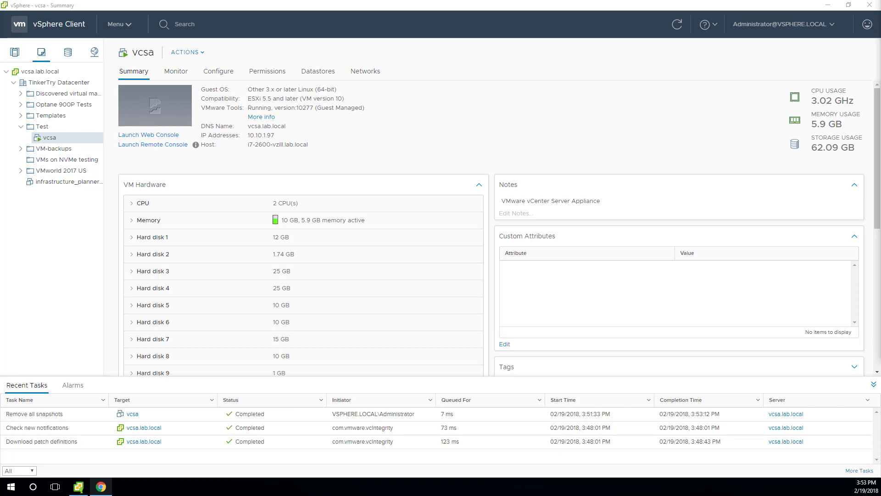
pyautogui.moveTo(869, 26)
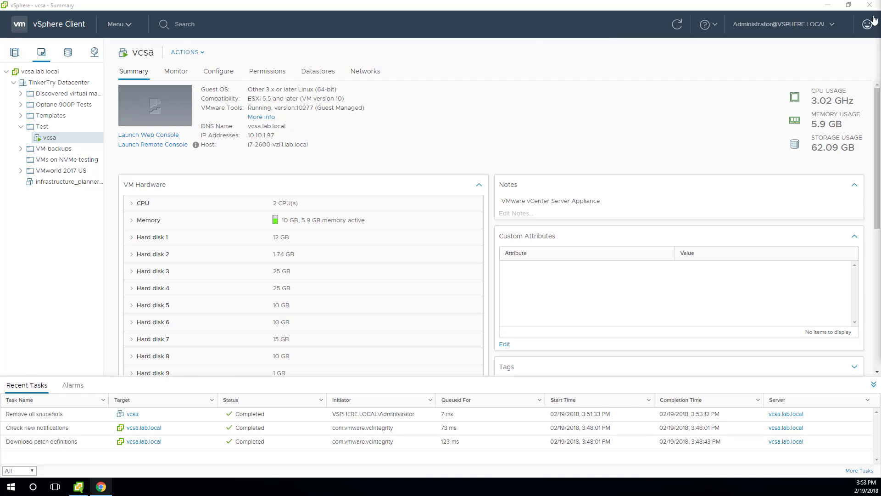